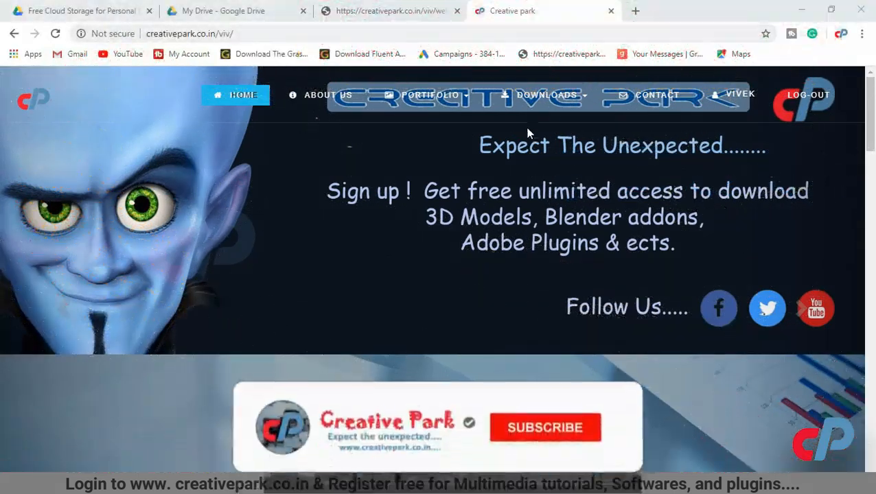
Go to the Addons downloads page listing recent Blender 2.79 and 2.82 addon posts.
{"action": "left_click", "coordinate": [545, 427]}
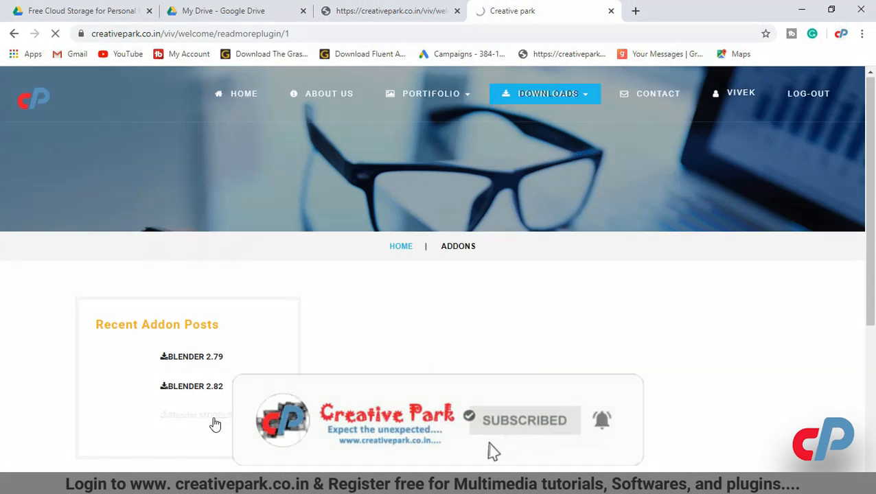
{"action": "left_click", "coordinate": [195, 414]}
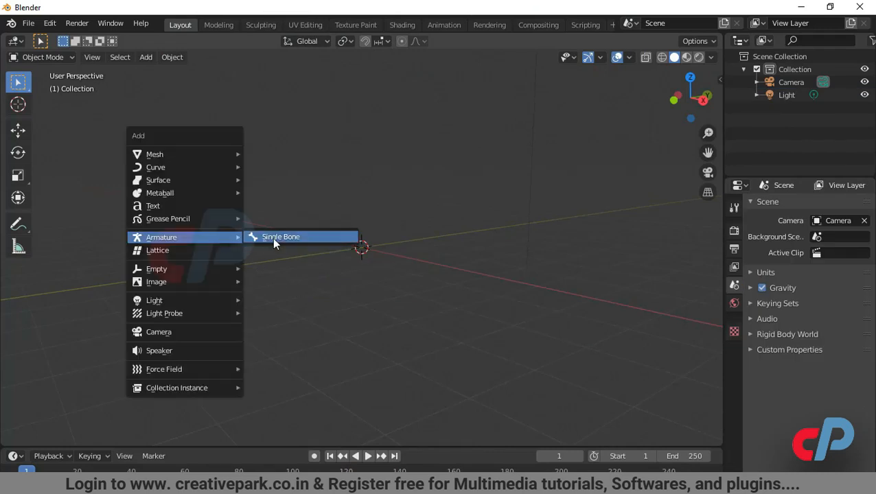
{"action": "mouse_move", "coordinate": [318, 277]}
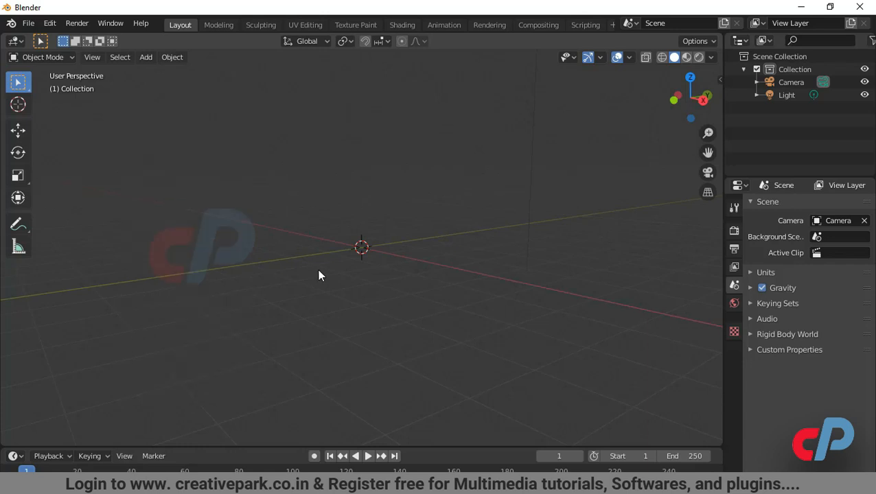
Enable the Rigging: Rigify add-on in Preferences so Human (Meta-Rig) armatures become available.
{"action": "left_click", "coordinate": [50, 22]}
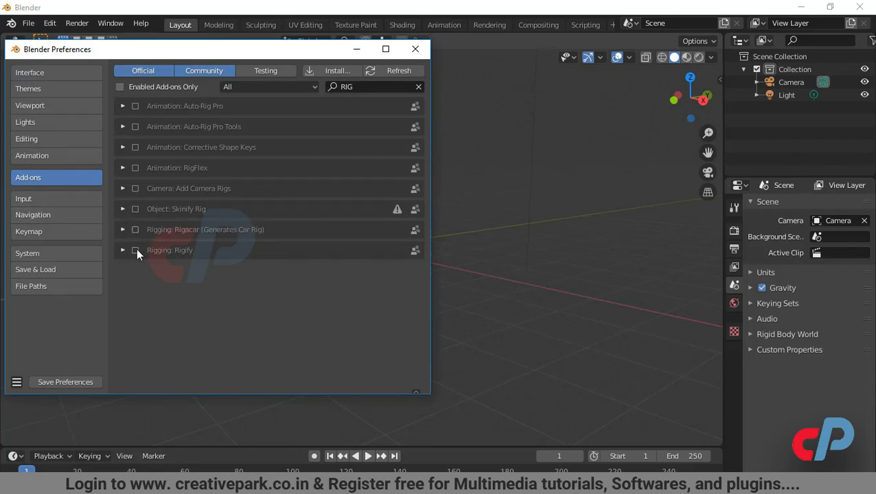
{"action": "left_click", "coordinate": [135, 250]}
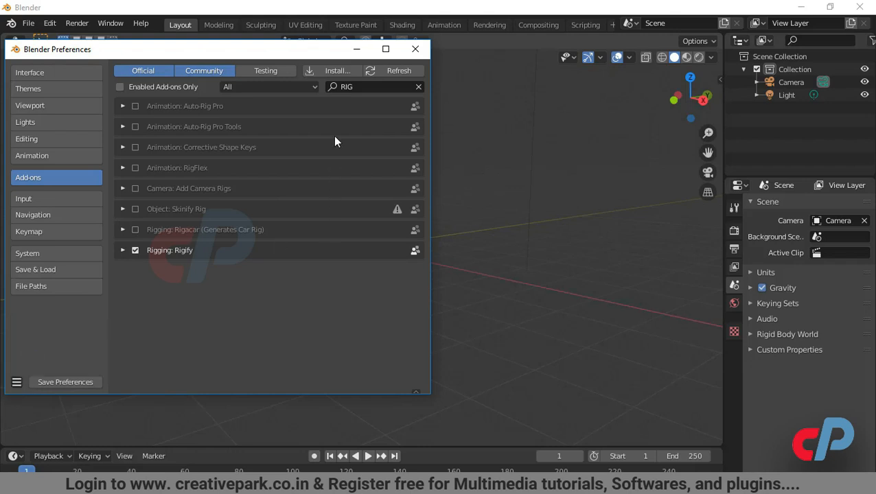
{"action": "left_click", "coordinate": [414, 49]}
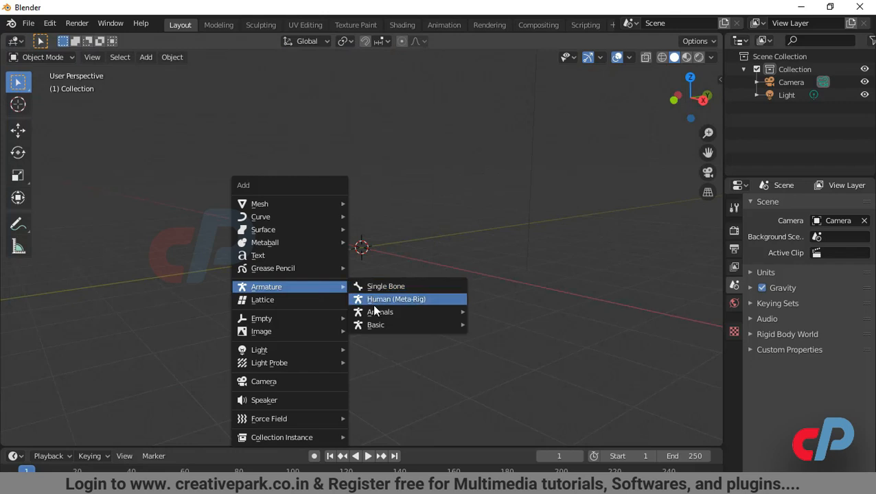
{"action": "mouse_move", "coordinate": [376, 324]}
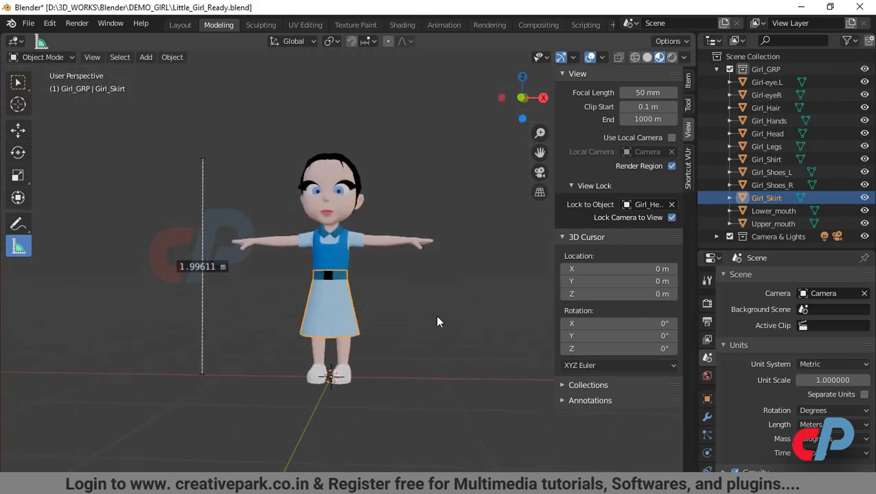
Keep the scene Unit System set to Metric in Scene Properties.
{"action": "left_click", "coordinate": [830, 364]}
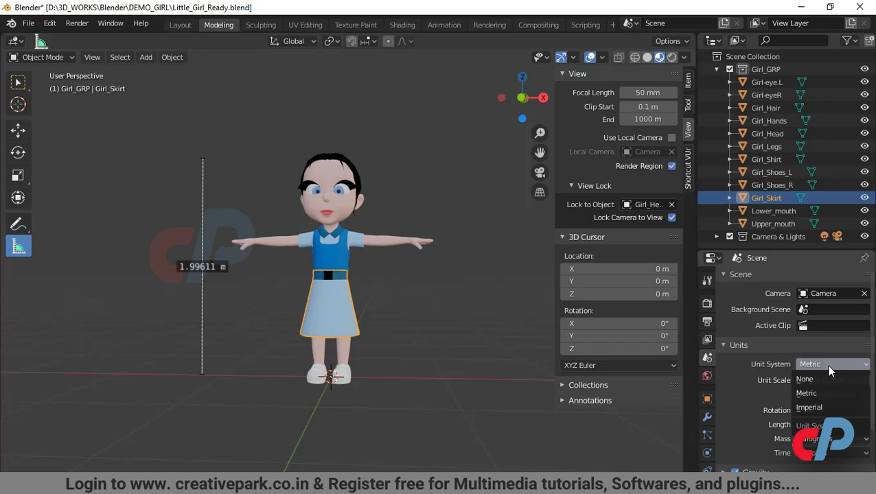
{"action": "left_click", "coordinate": [809, 364]}
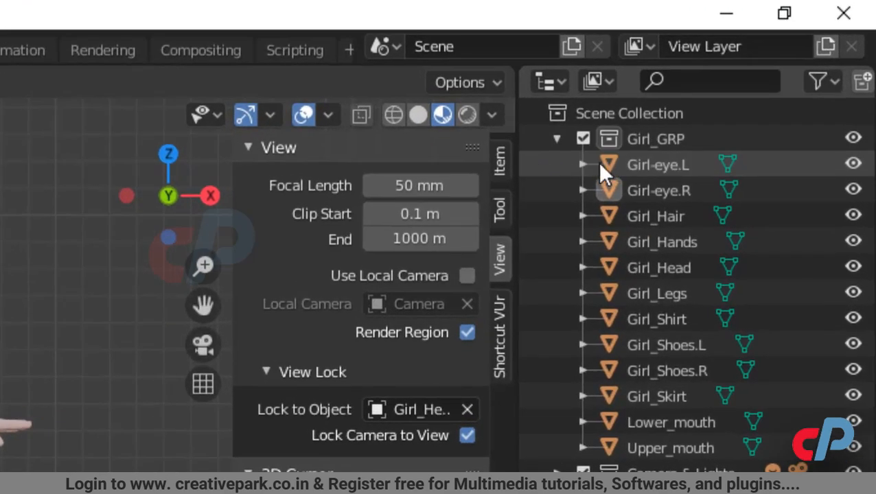
{"action": "left_click", "coordinate": [657, 189]}
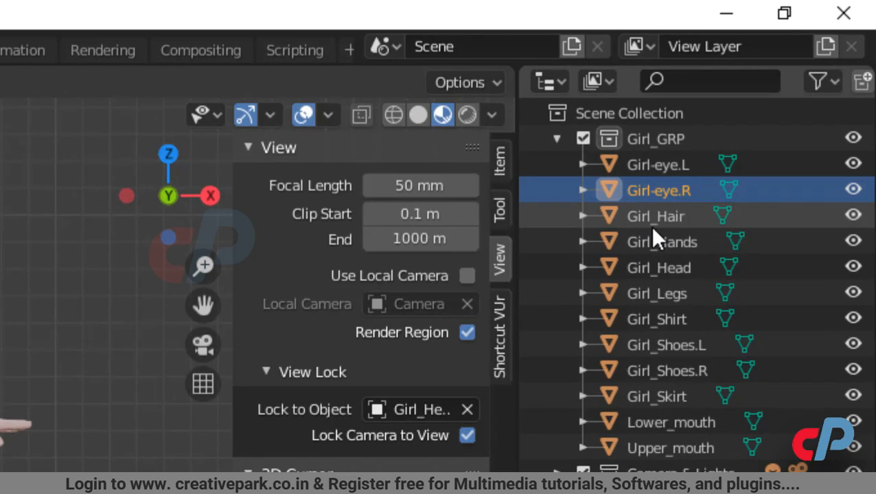
{"action": "left_click", "coordinate": [658, 266]}
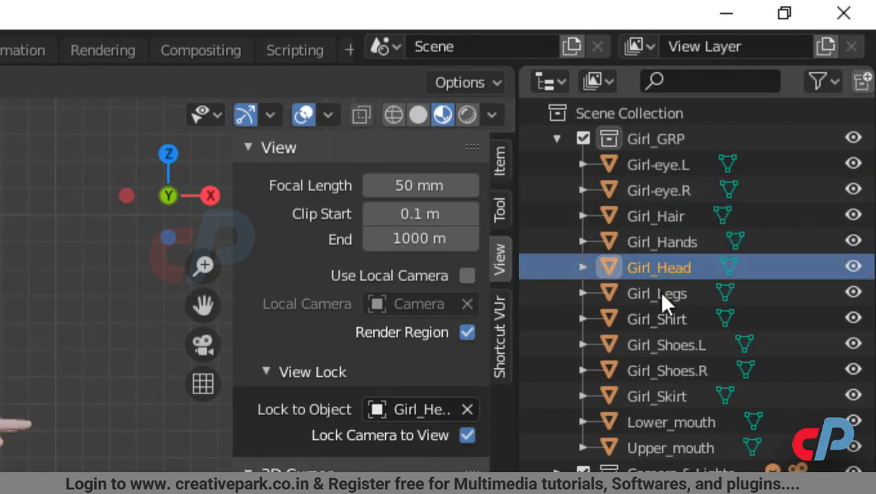
{"action": "left_click", "coordinate": [666, 345]}
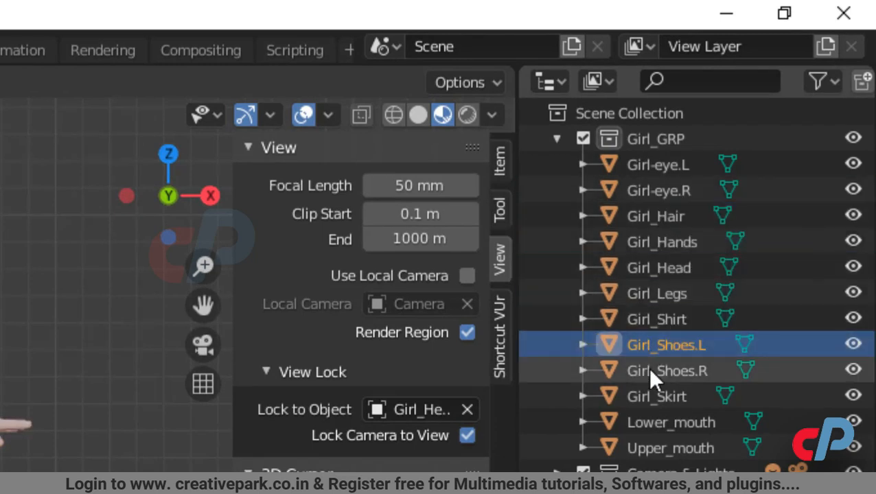
{"action": "left_click", "coordinate": [656, 396]}
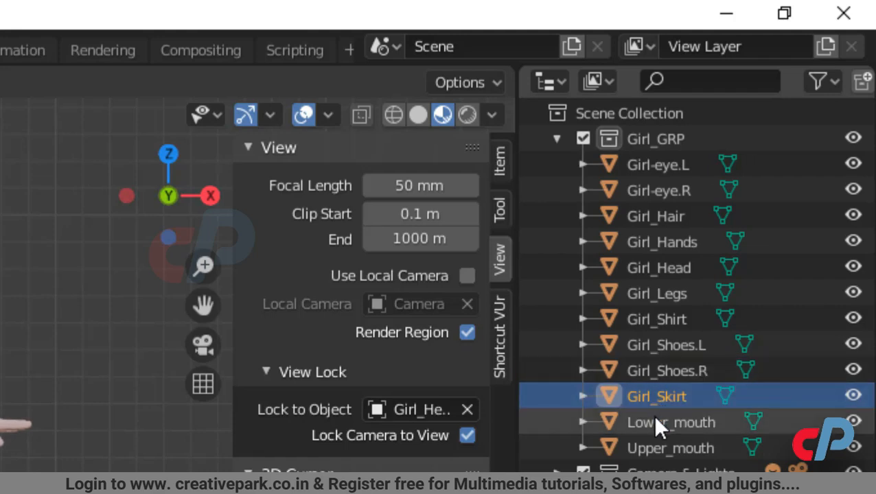
{"action": "left_click", "coordinate": [670, 423]}
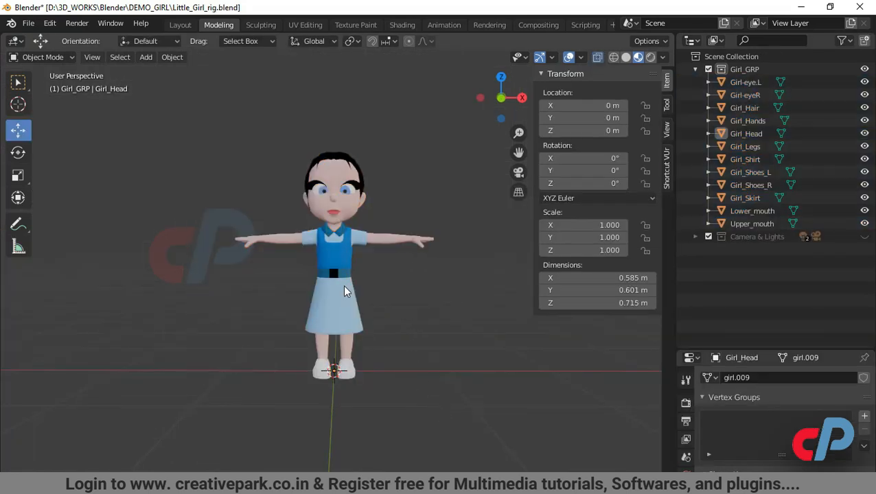
Select the girl's character parts and apply All Transforms to them.
{"action": "left_click", "coordinate": [333, 248]}
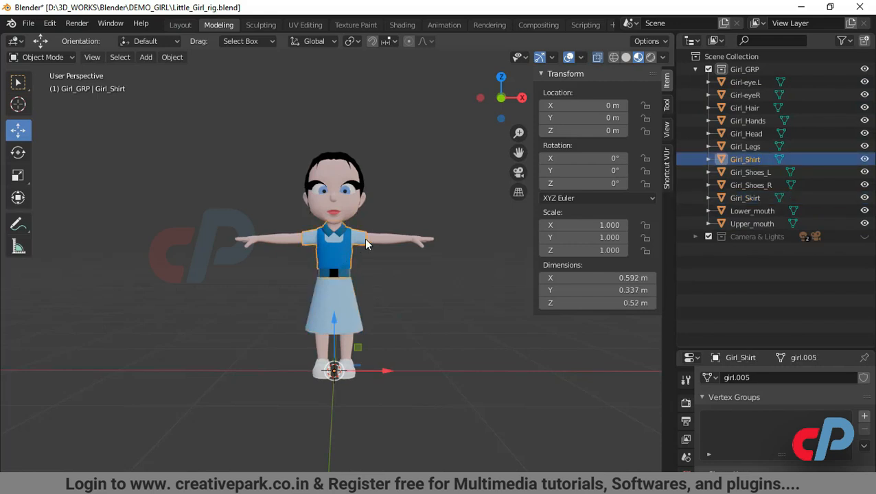
{"action": "left_click", "coordinate": [748, 121]}
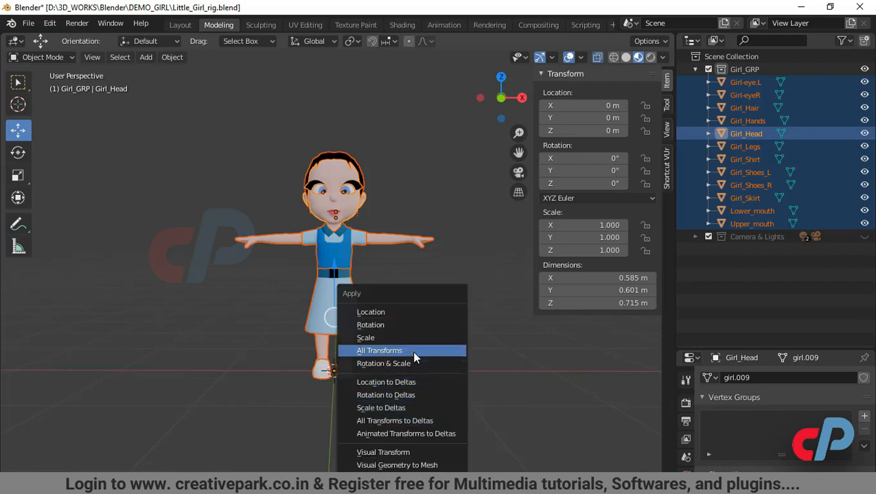
{"action": "left_click", "coordinate": [379, 350]}
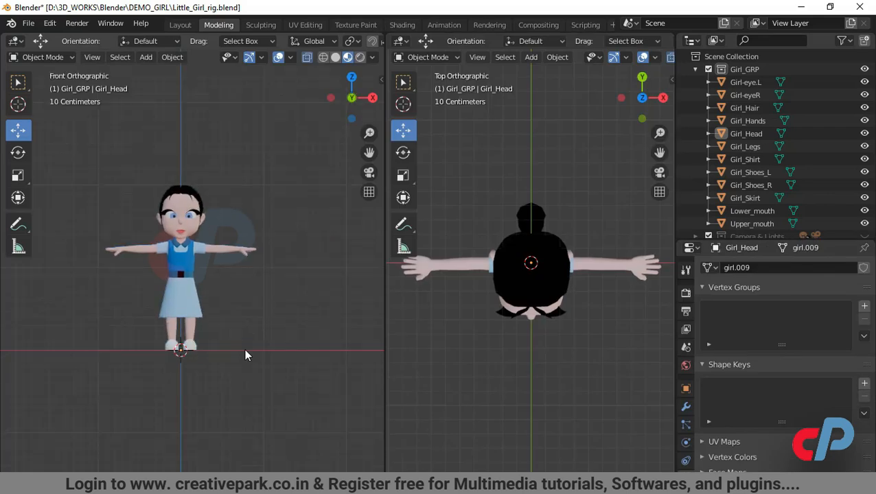
{"action": "mouse_move", "coordinate": [254, 338]}
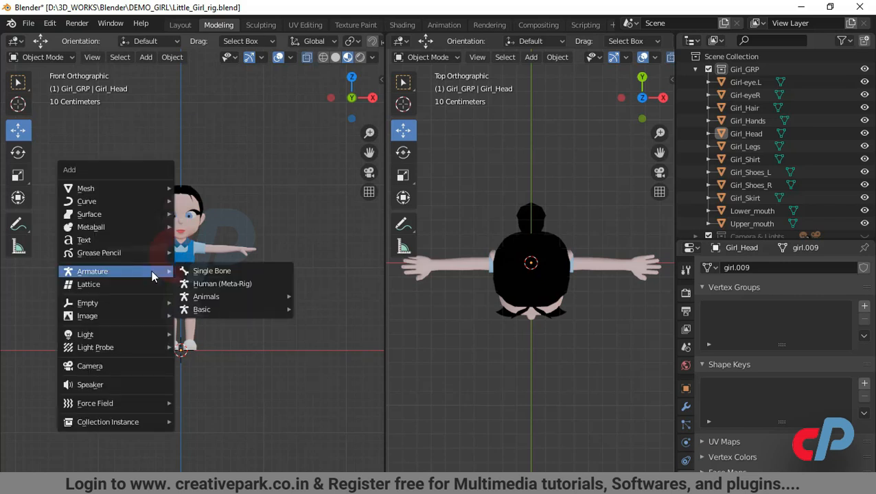
Add a Human (Meta-Rig) armature and display its bones In Front of the mesh.
{"action": "left_click", "coordinate": [223, 283]}
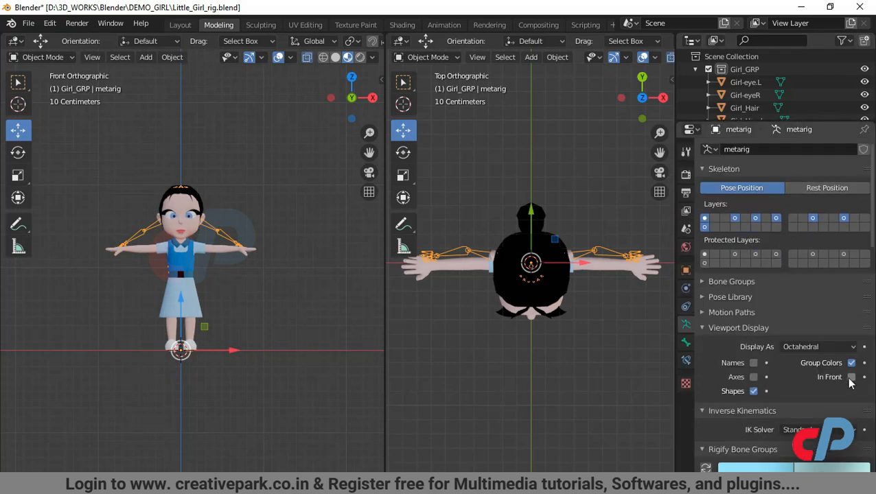
{"action": "left_click", "coordinate": [851, 377]}
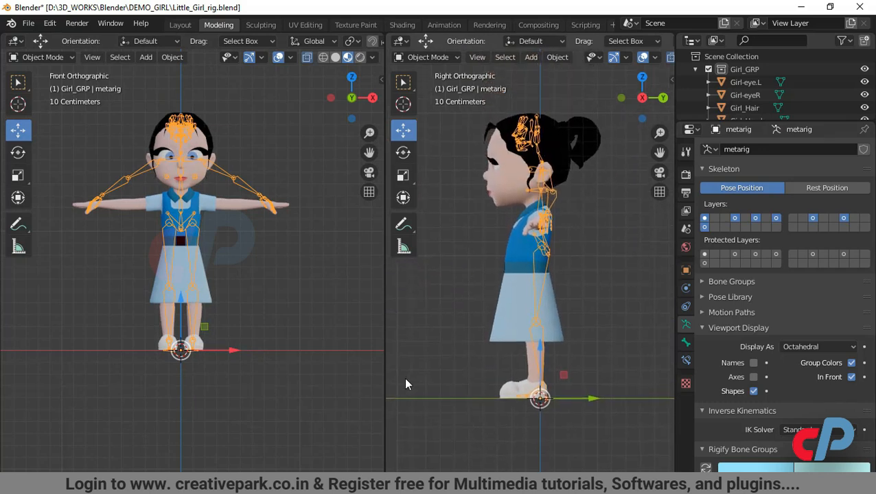
{"action": "mouse_move", "coordinate": [261, 420]}
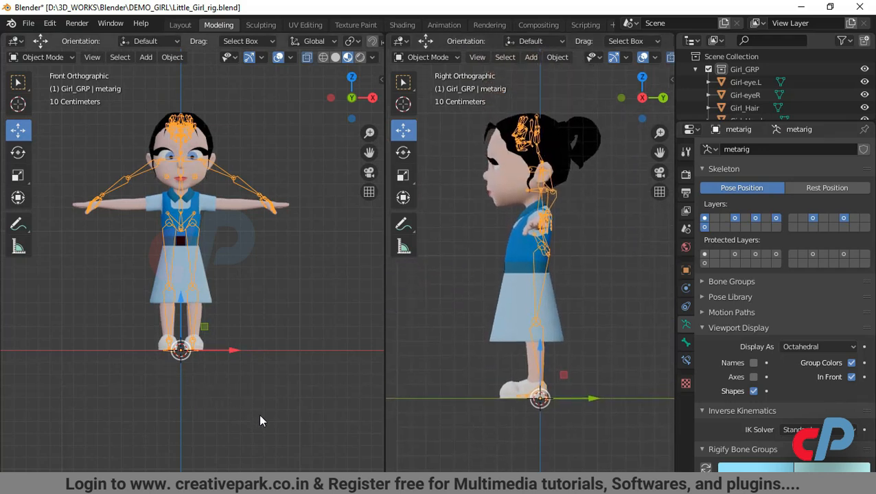
Scale the meta-rig so its bones span the girl from head to feet.
{"action": "left_click_drag", "start_coordinate": [181, 350], "coordinate": [247, 412]}
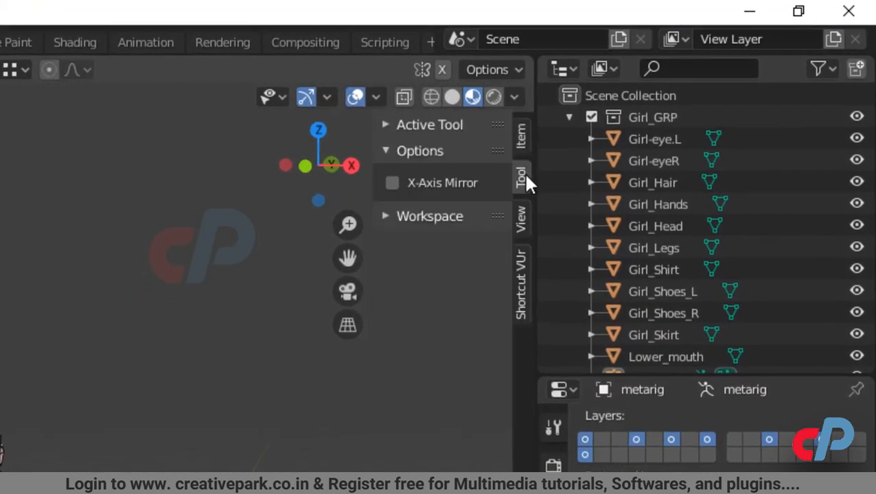
Enable X-axis mirror editing and move the face bones onto the girl's head.
{"action": "left_click", "coordinate": [391, 183]}
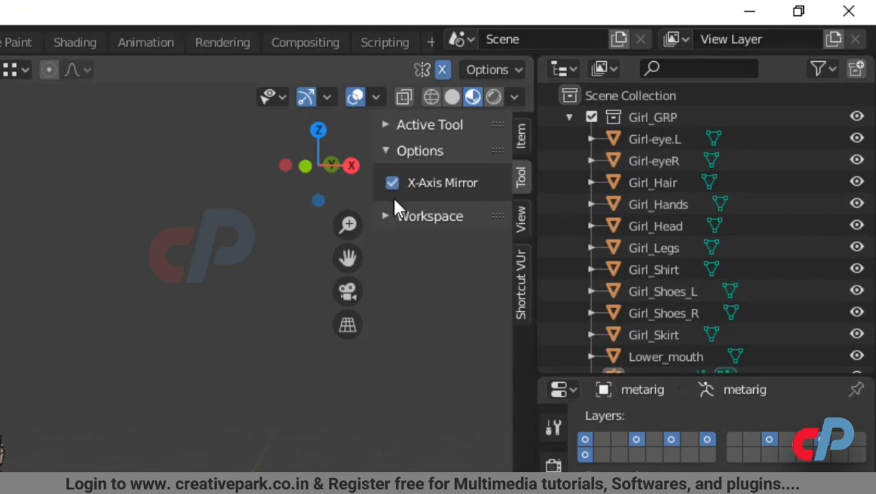
{"action": "mouse_move", "coordinate": [442, 69]}
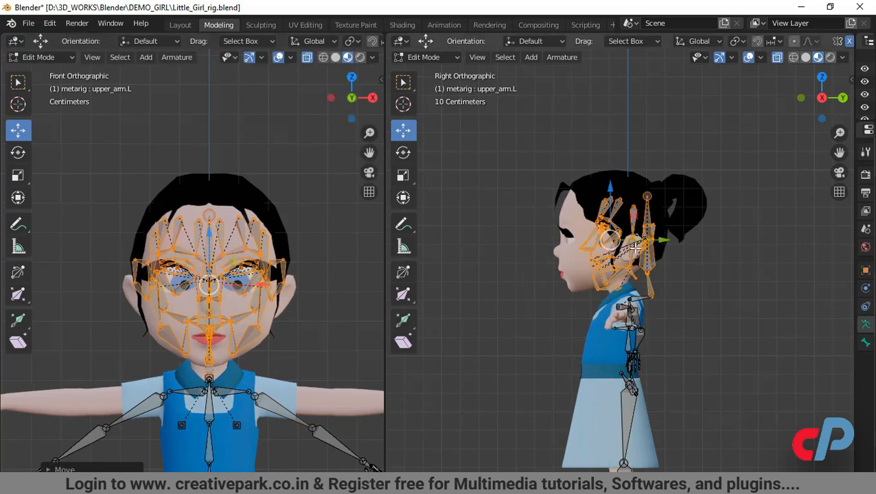
{"action": "left_click_drag", "start_coordinate": [649, 240], "coordinate": [621, 241]}
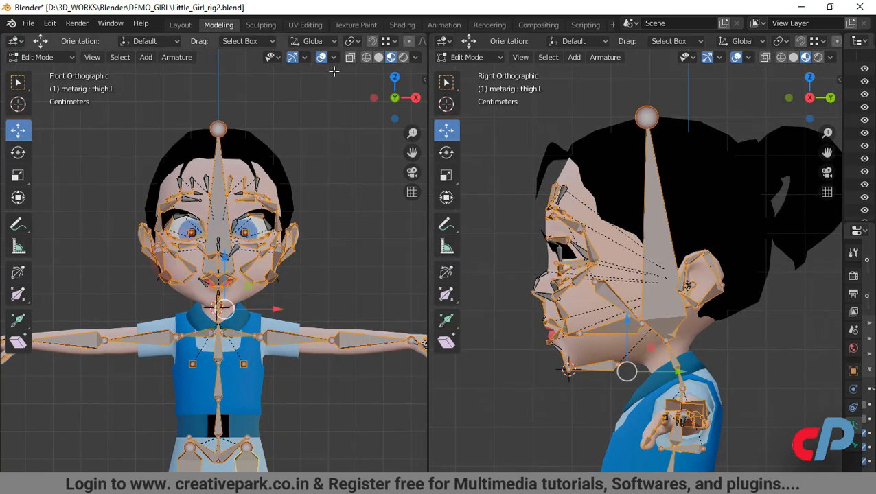
Enable the Wireframe overlay in both the front and side viewports.
{"action": "left_click", "coordinate": [334, 58]}
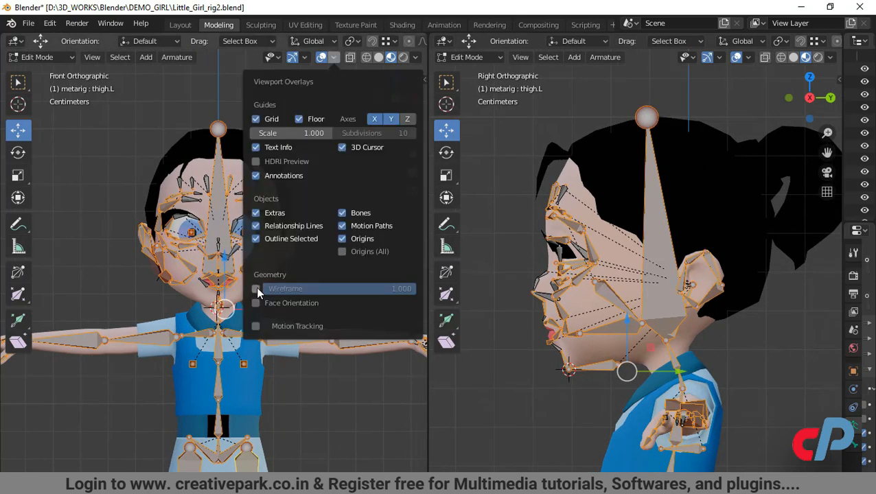
{"action": "left_click", "coordinate": [256, 289]}
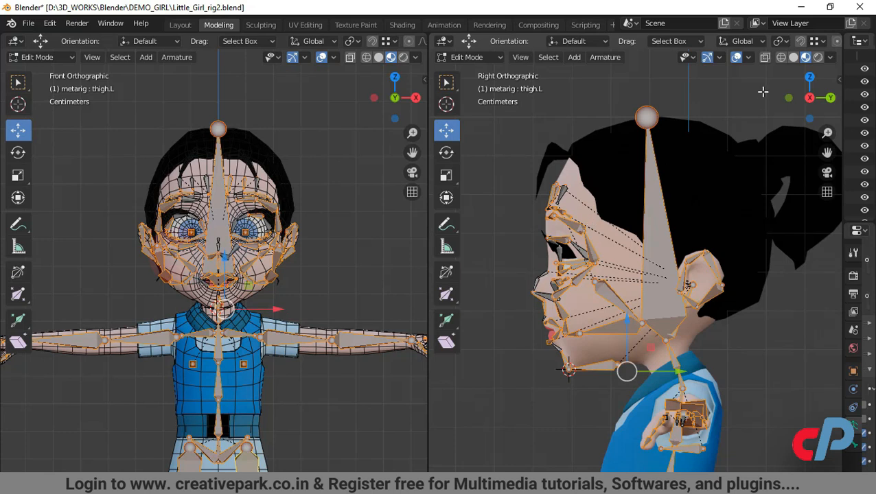
{"action": "left_click", "coordinate": [749, 58]}
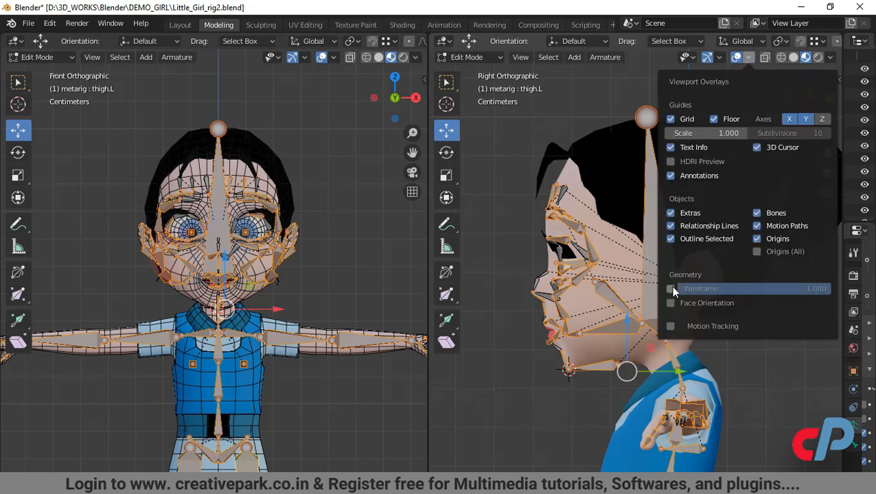
{"action": "left_click", "coordinate": [670, 288]}
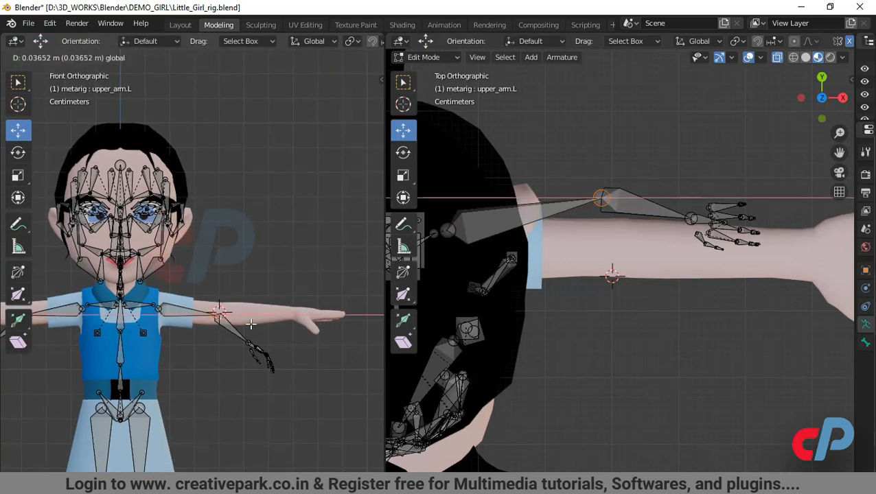
Pick the next left arm bone to position along the girl's outstretched arm.
{"action": "left_click", "coordinate": [291, 58]}
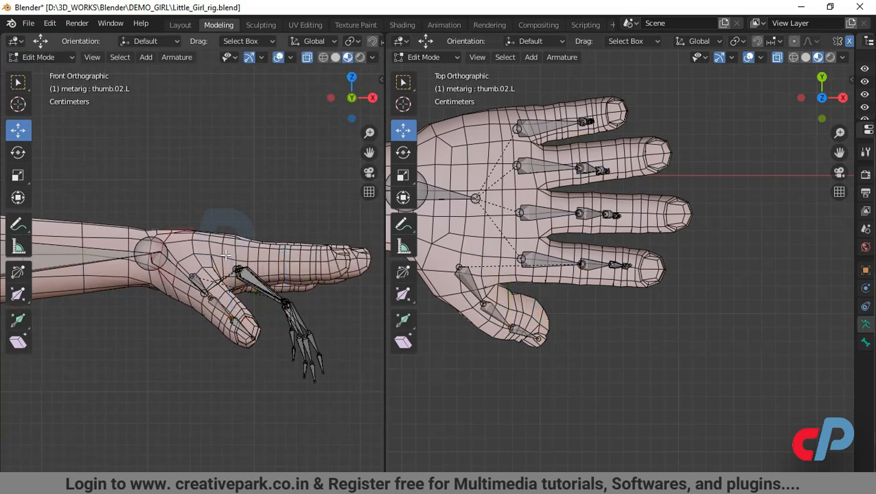
Fit the thumb, index, middle and pinky bones inside the girl's left-hand fingers.
{"action": "left_click", "coordinate": [286, 304]}
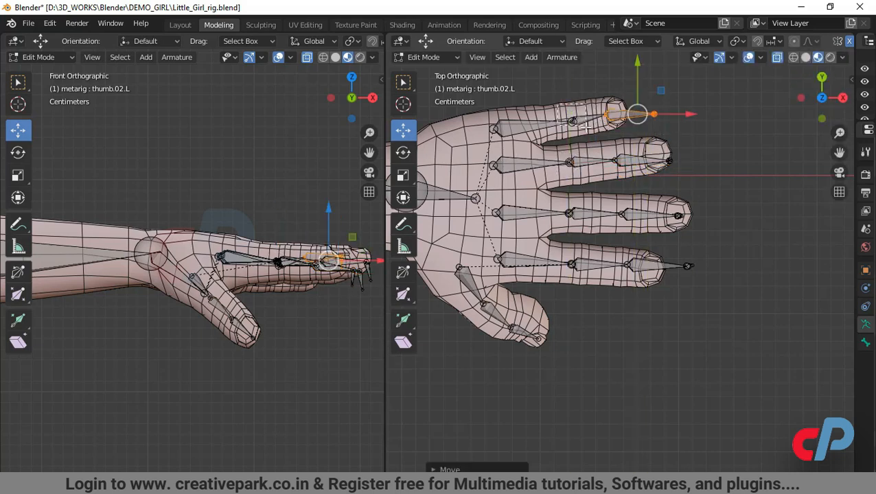
{"action": "left_click", "coordinate": [676, 214]}
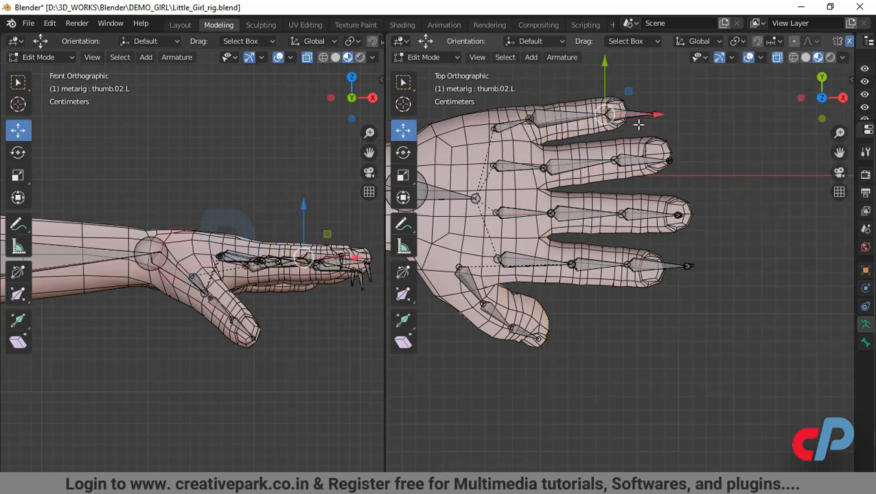
{"action": "left_click_drag", "start_coordinate": [615, 115], "coordinate": [615, 131]}
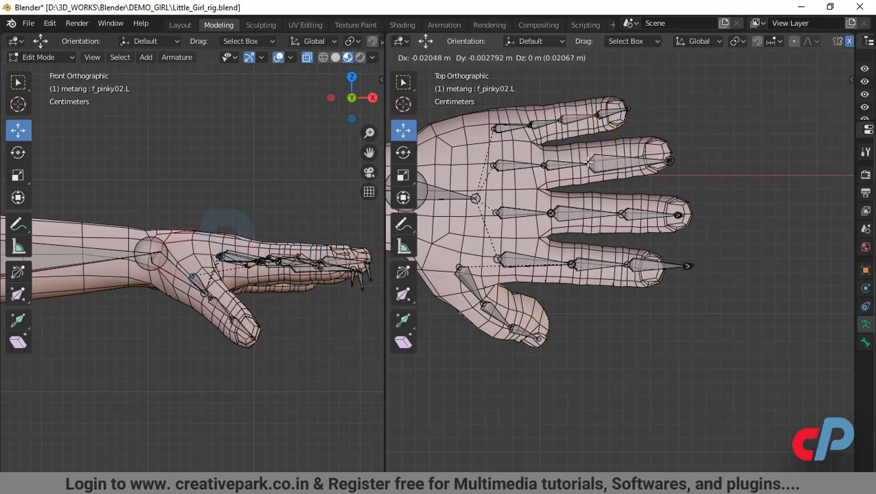
{"action": "left_click", "coordinate": [666, 159]}
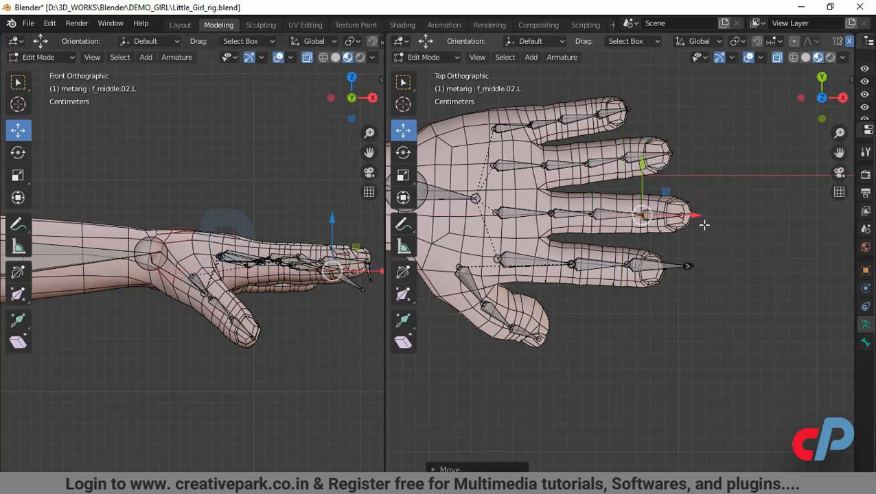
{"action": "left_click_drag", "start_coordinate": [645, 217], "coordinate": [703, 225]}
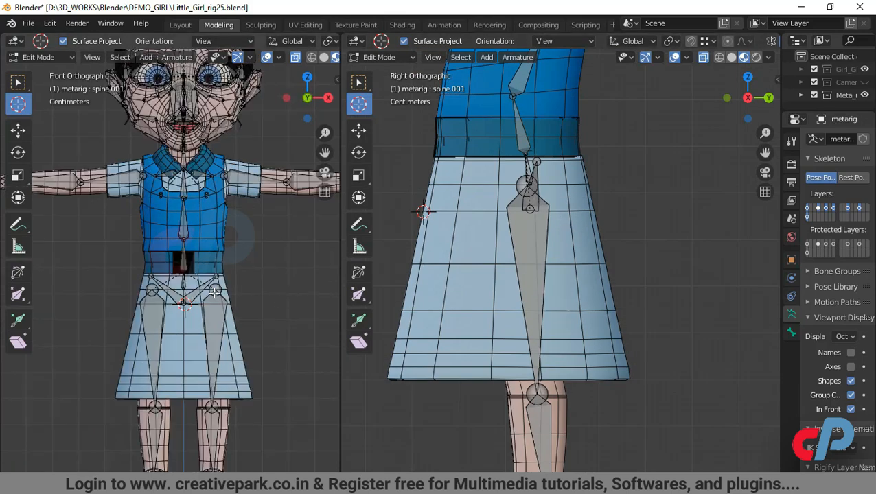
Select a spine bone to centre the spine chain through the torso in side view.
{"action": "left_click", "coordinate": [17, 131]}
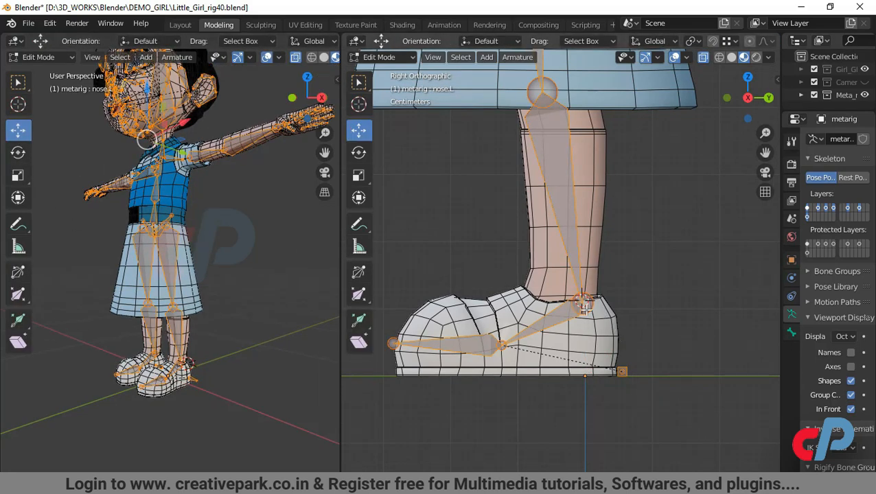
Move the foot bones into the girl's shoe and frame the selected leg bones.
{"action": "left_click_drag", "start_coordinate": [583, 302], "coordinate": [570, 297]}
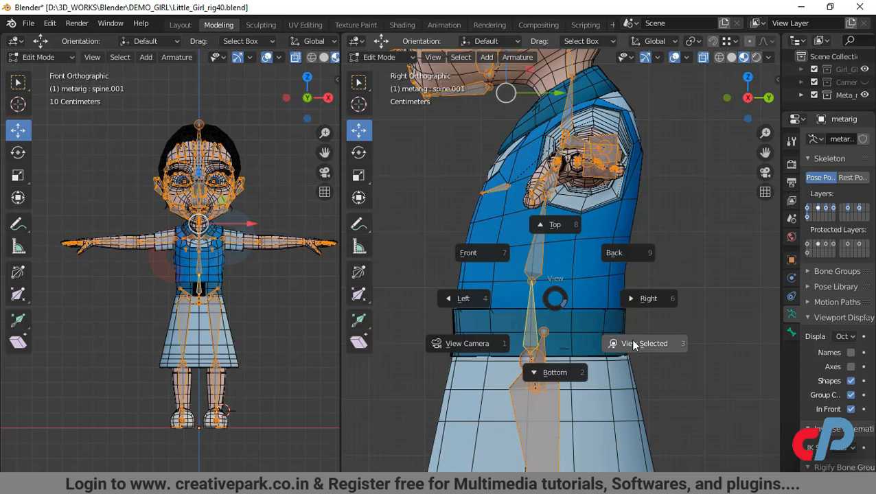
{"action": "left_click", "coordinate": [644, 343]}
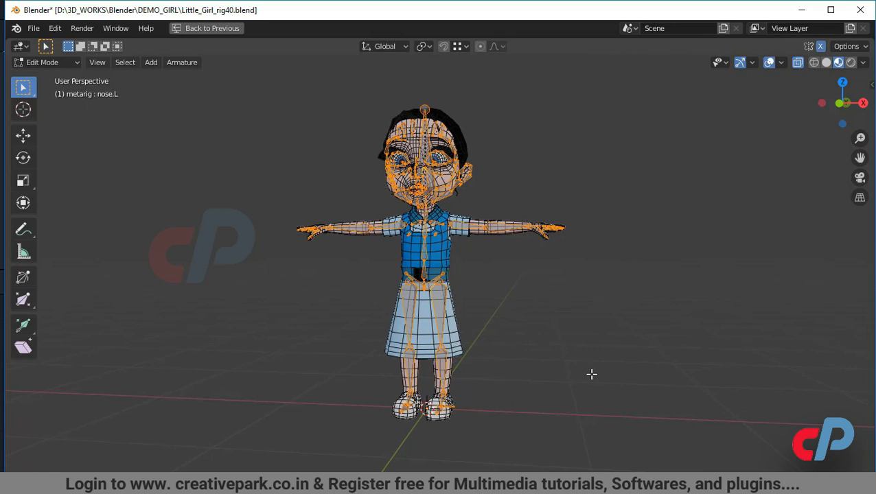
{"action": "mouse_move", "coordinate": [574, 379]}
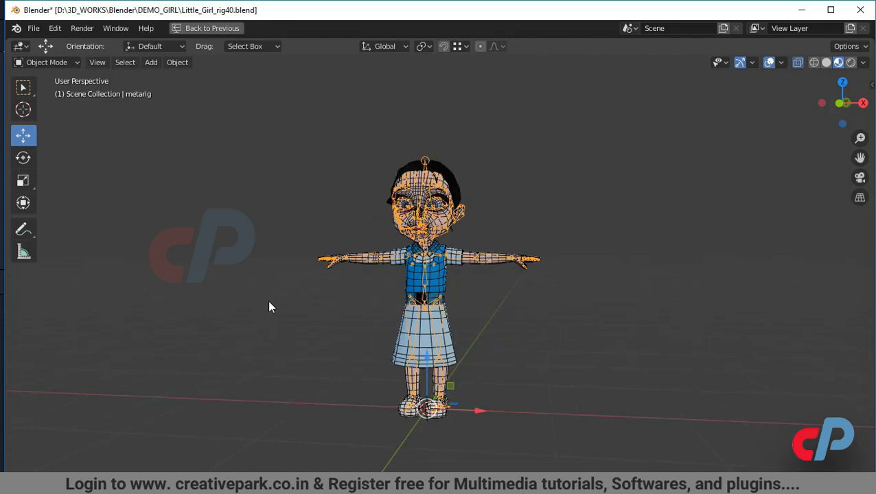
{"action": "mouse_move", "coordinate": [267, 291]}
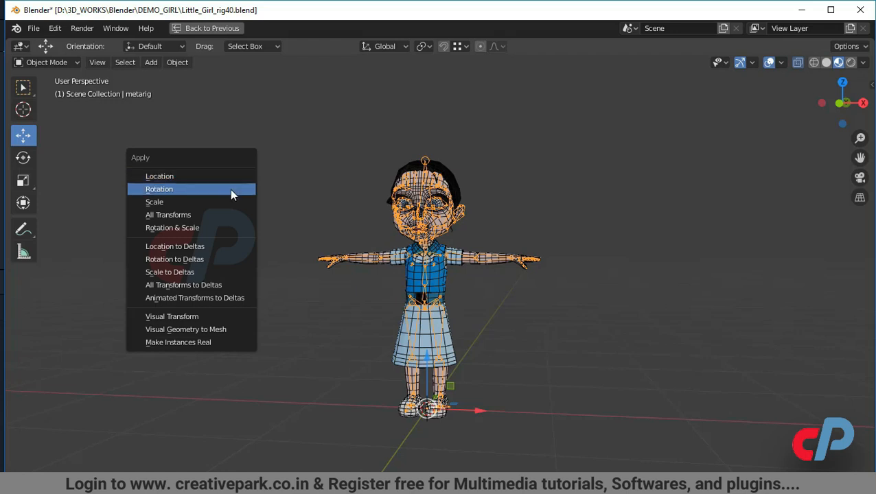
{"action": "mouse_move", "coordinate": [230, 214]}
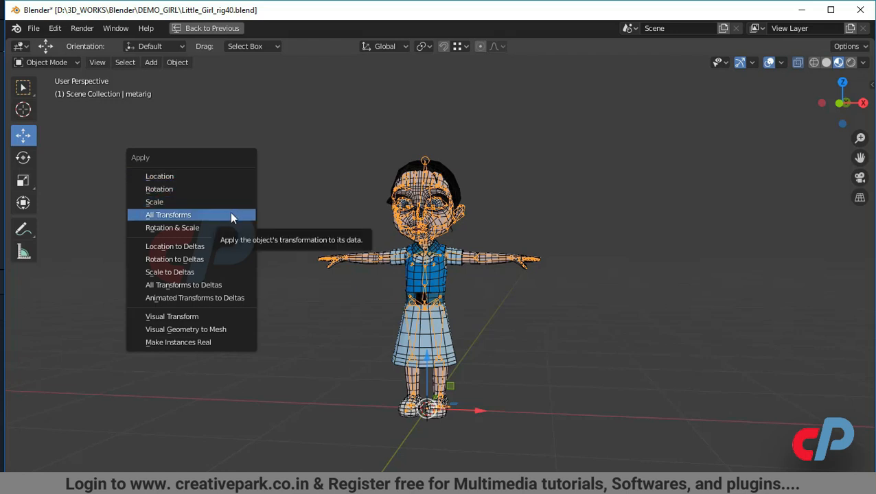
Apply All Transforms to the metarig in Object Mode.
{"action": "left_click", "coordinate": [167, 214]}
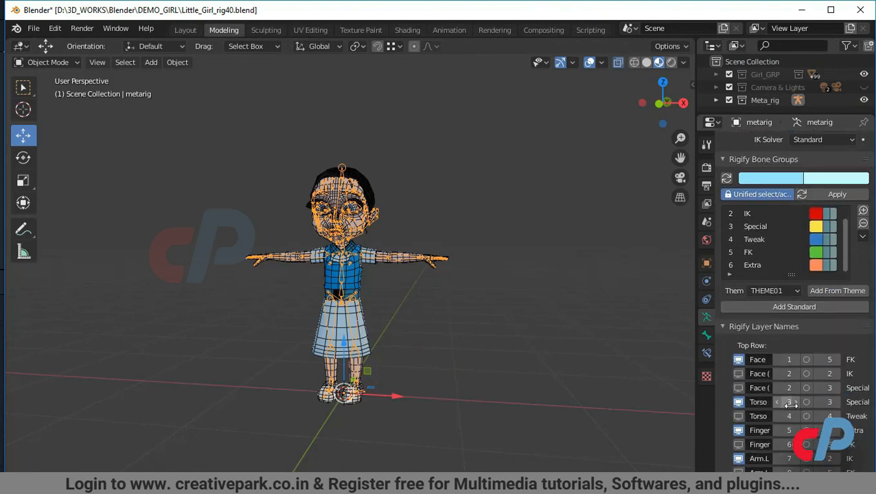
Generate the final Rigify rig from the meta-rig and select the new rig object.
{"action": "scroll", "scroll_direction": "down", "scroll_amount": 3}
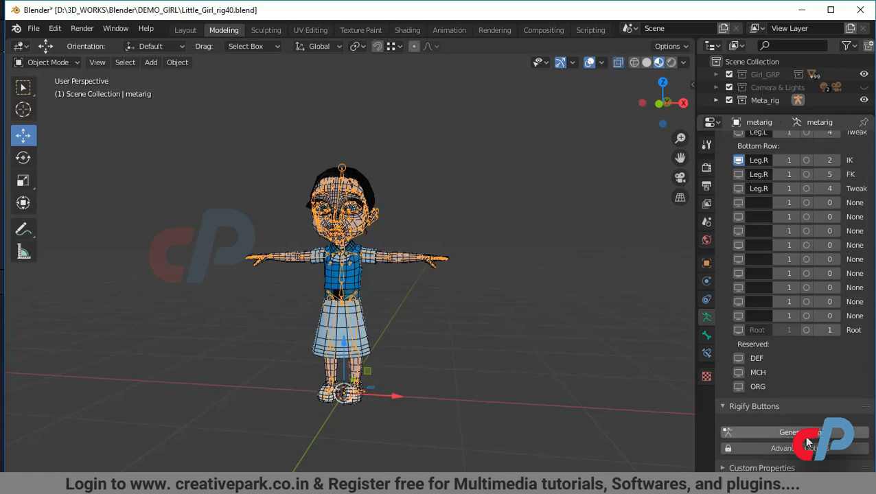
{"action": "mouse_move", "coordinate": [789, 433]}
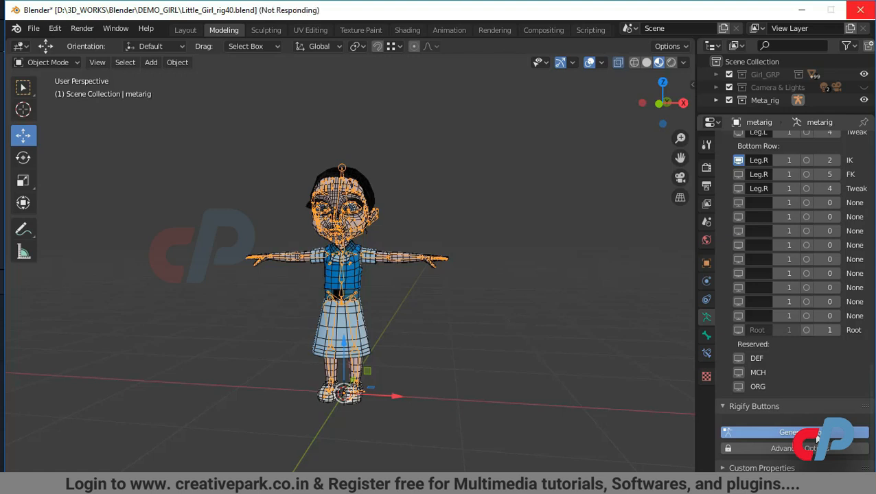
{"action": "left_click", "coordinate": [786, 433]}
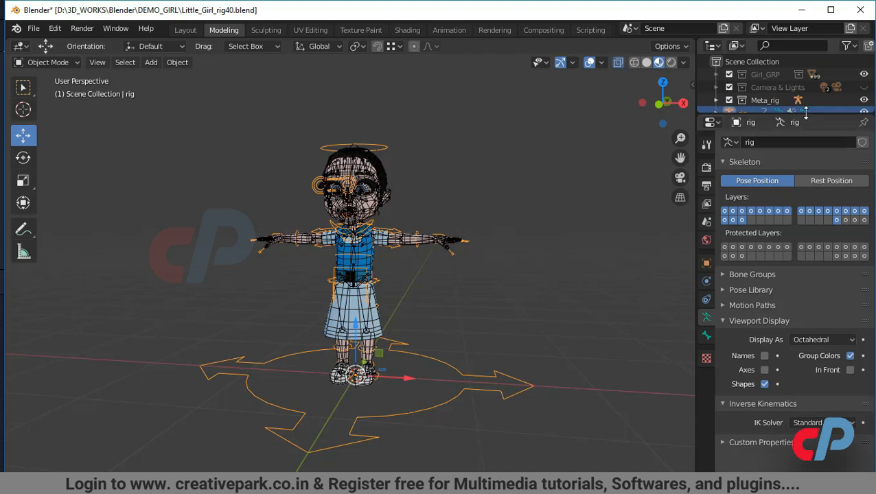
{"action": "left_click", "coordinate": [742, 112]}
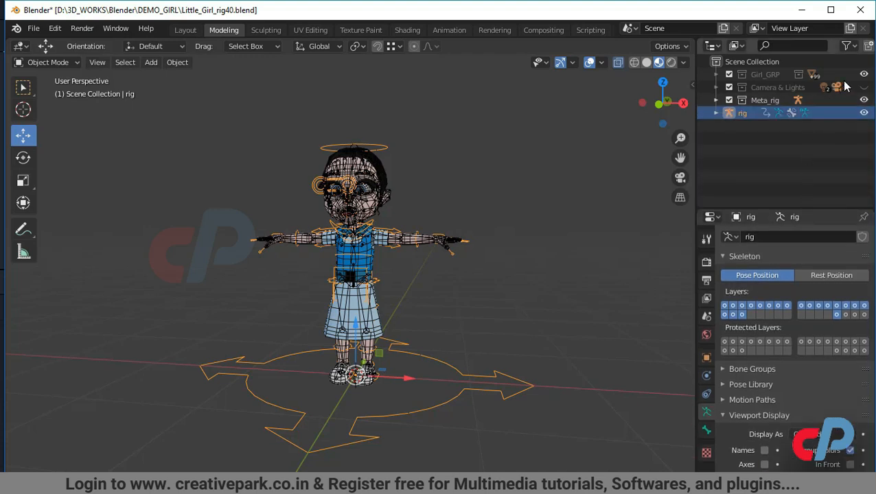